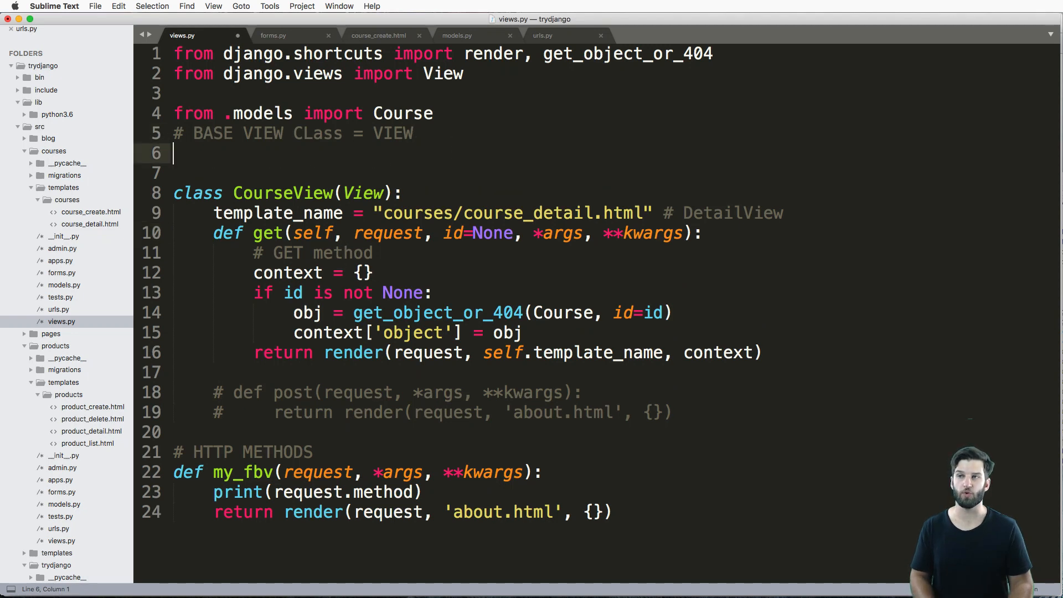
# - Define class CourseListView(View) with template_name set to the pasted course template path and queryset = Course.objects.all()
pyautogui.write('class Cours')
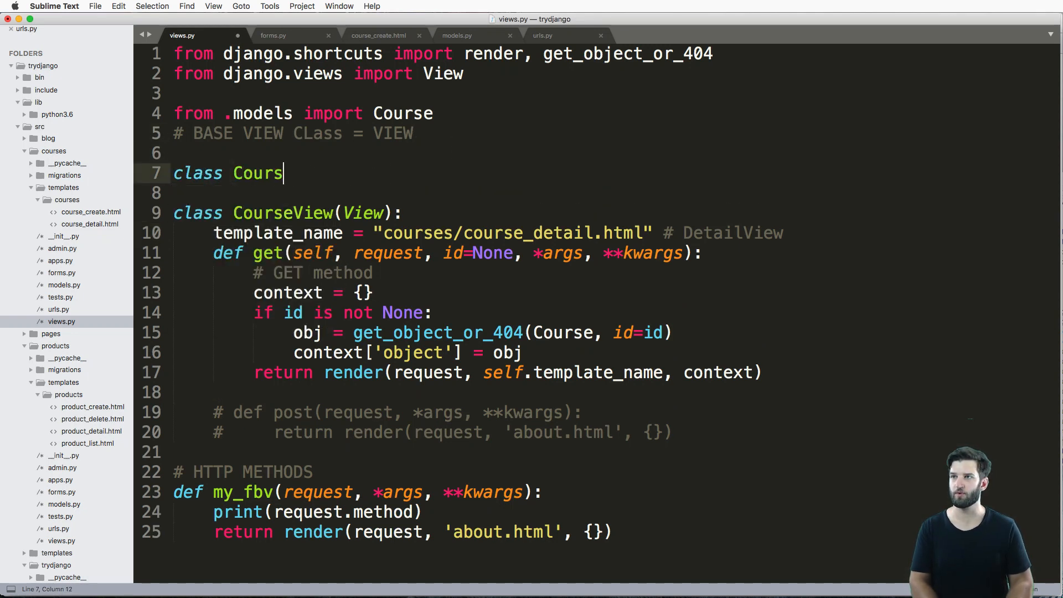
pyautogui.write('eListView()')
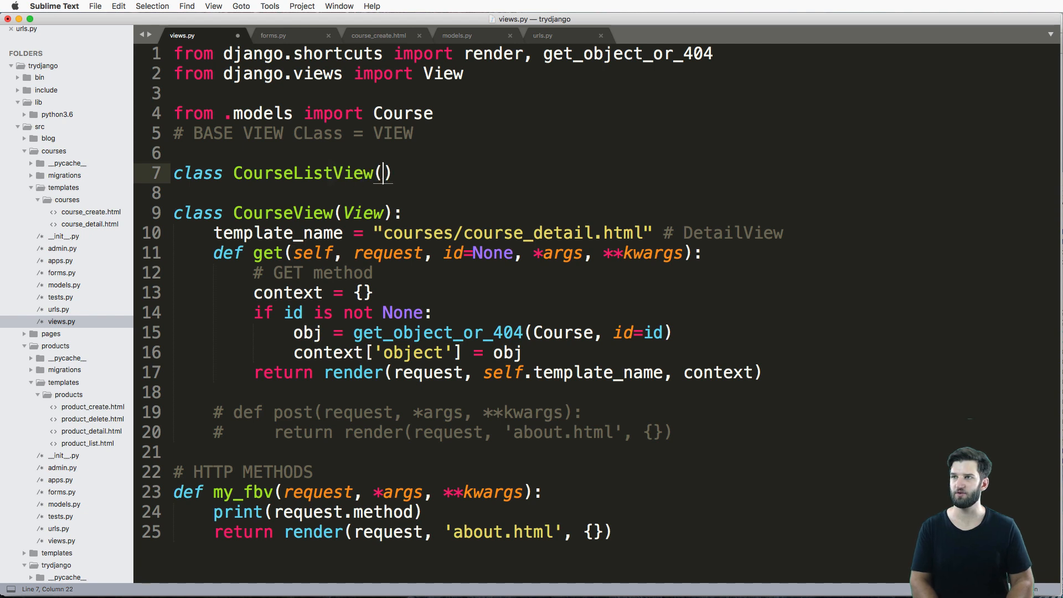
pyautogui.write('View):')
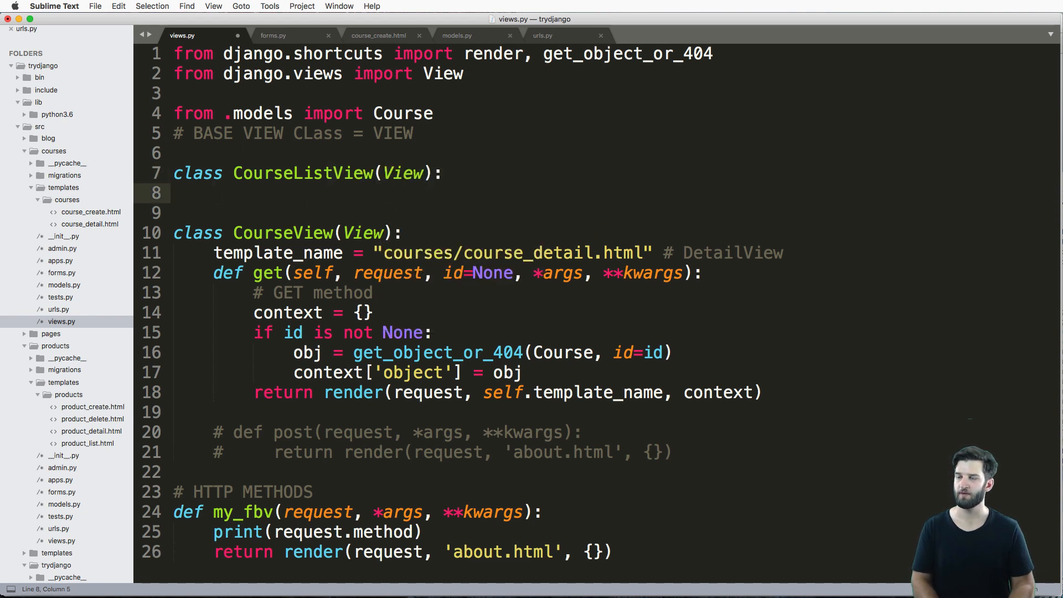
pyautogui.write('template_name =')
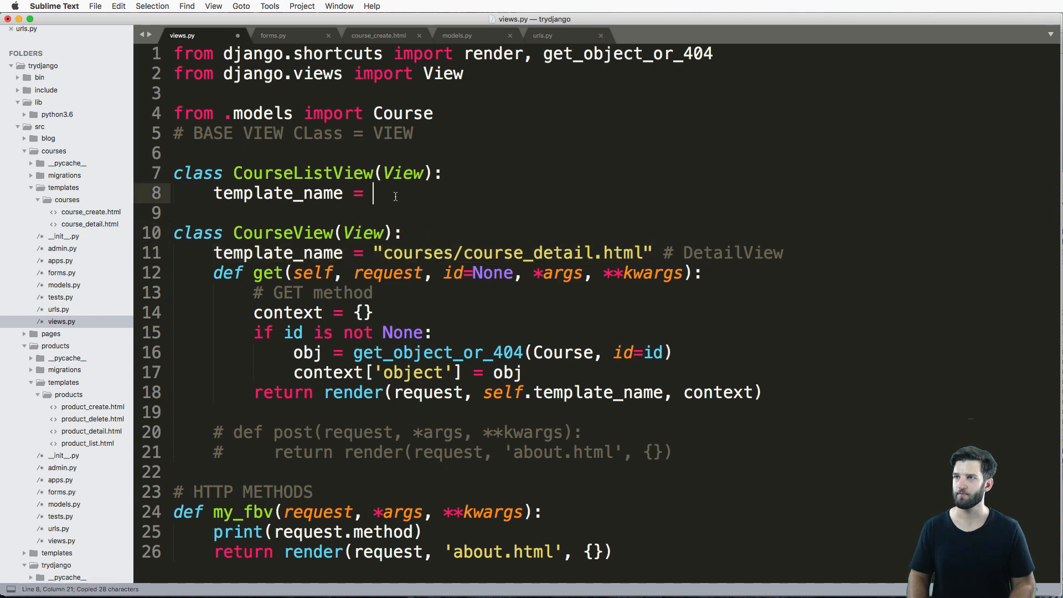
pyautogui.press('cmd+v')
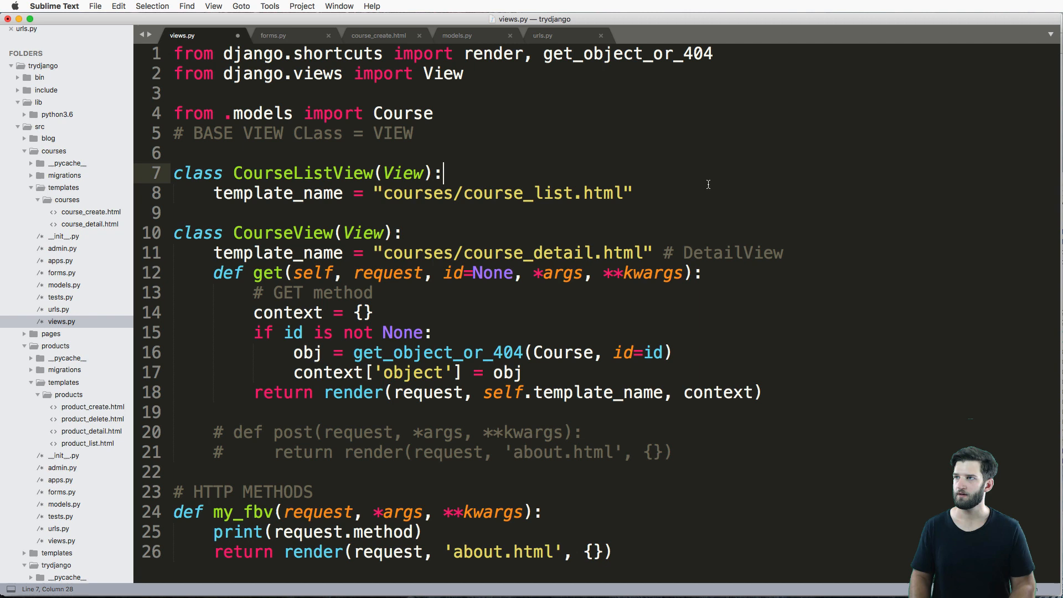
pyautogui.write('query')
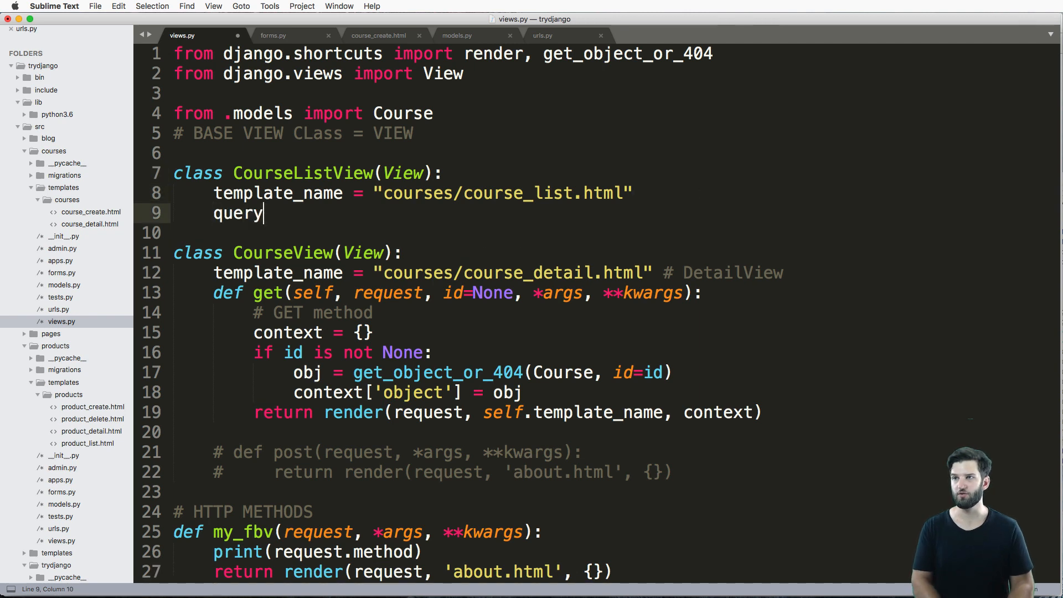
pyautogui.write('set = Course.objects.all(')
pyautogui.write('def get(self, ')
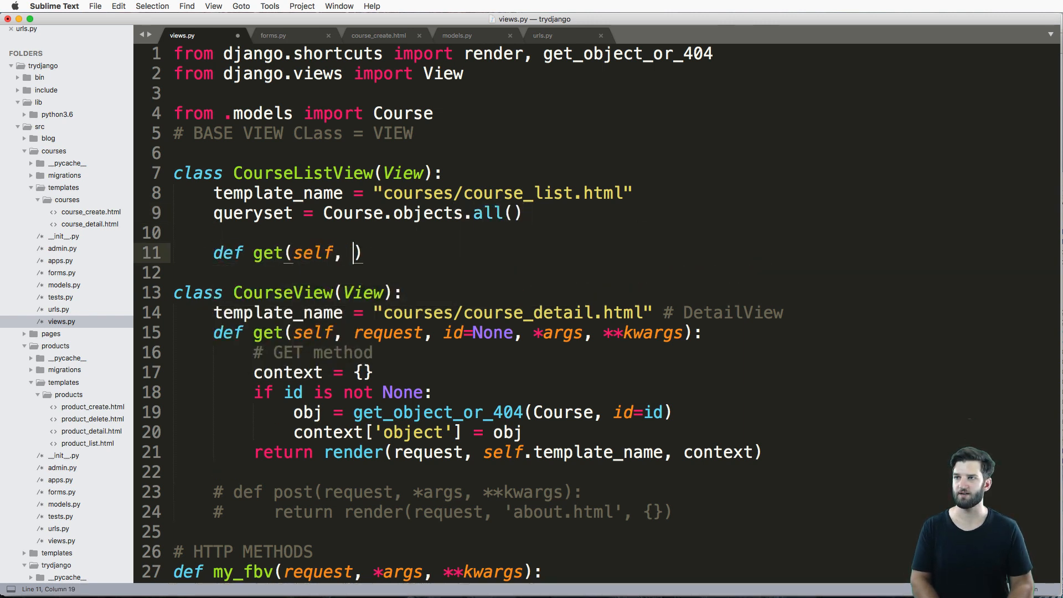
# - Add a get(request, *args) method returning render with context {'object_list': self.queryset}
pyautogui.write('request, *args, **kwargs')
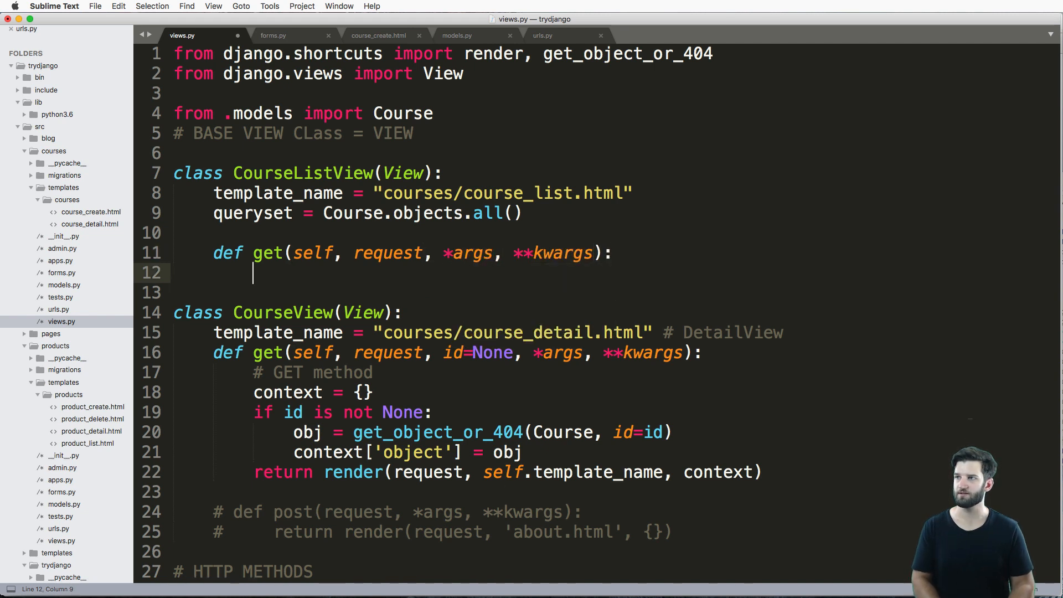
pyautogui.write('return')
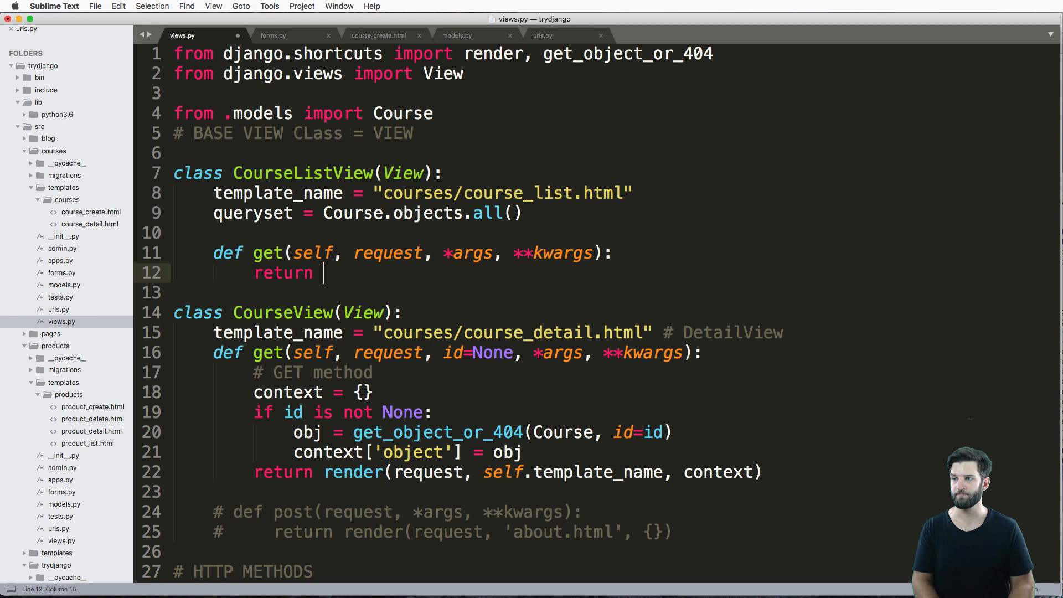
pyautogui.write('reques')
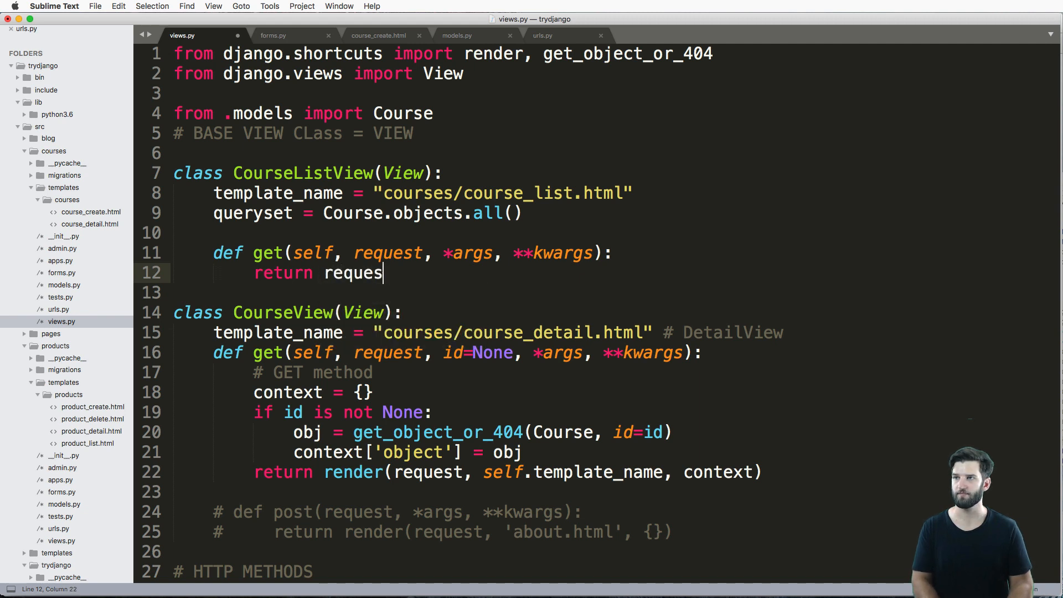
pyautogui.write('render(req')
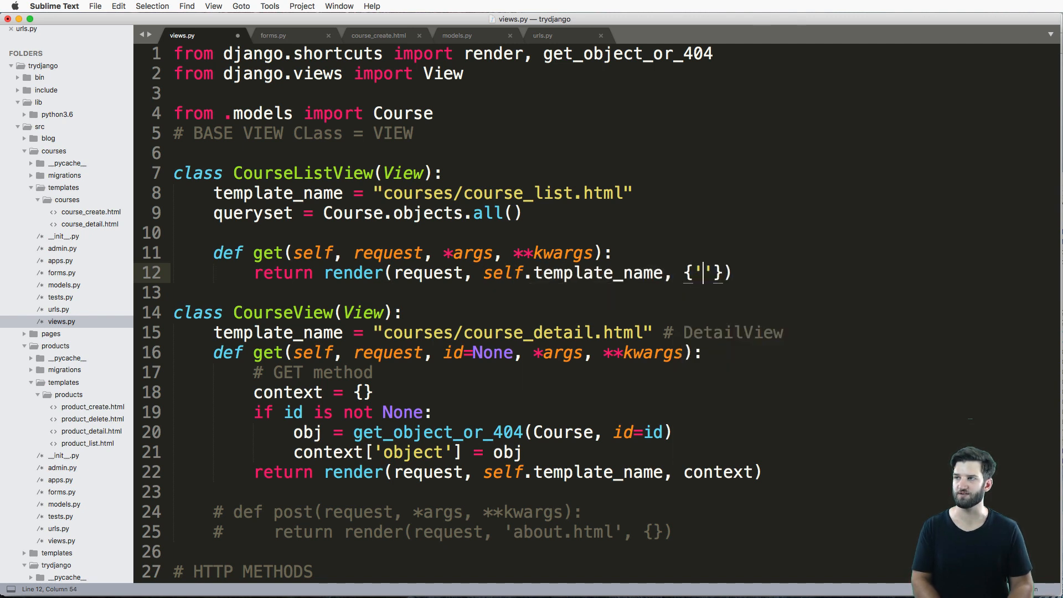
pyautogui.write("object_list':")
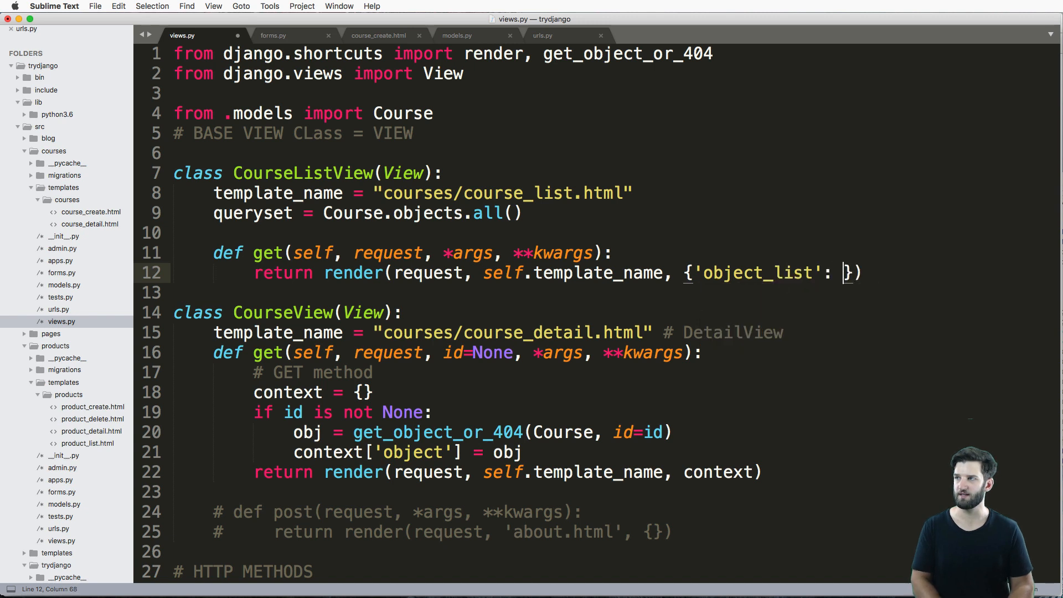
pyautogui.write('self.queryset')
pyautogui.write('context')
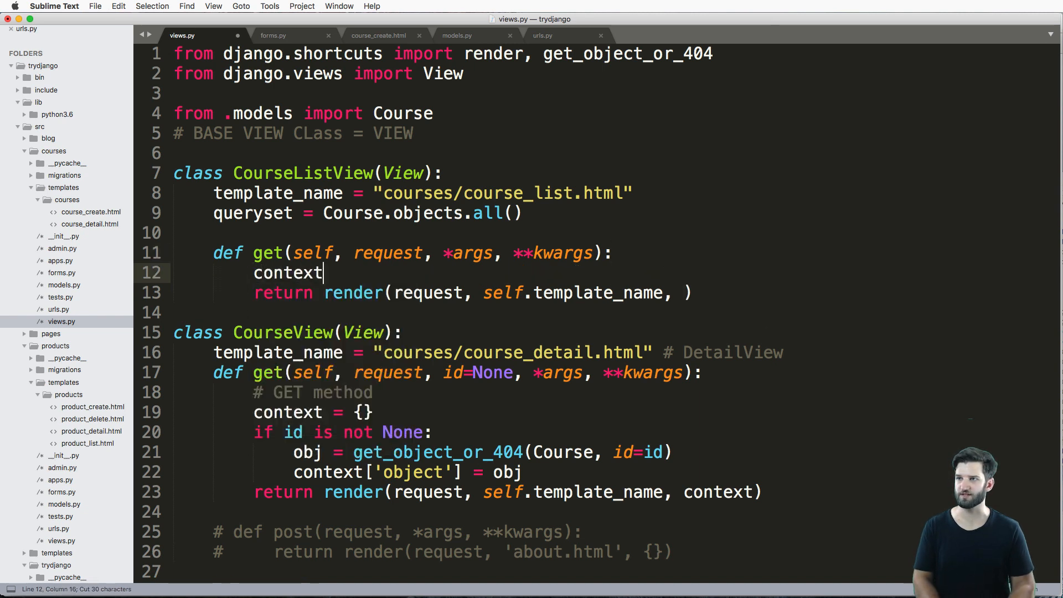
pyautogui.write("= {'object_list': self.queryset}")
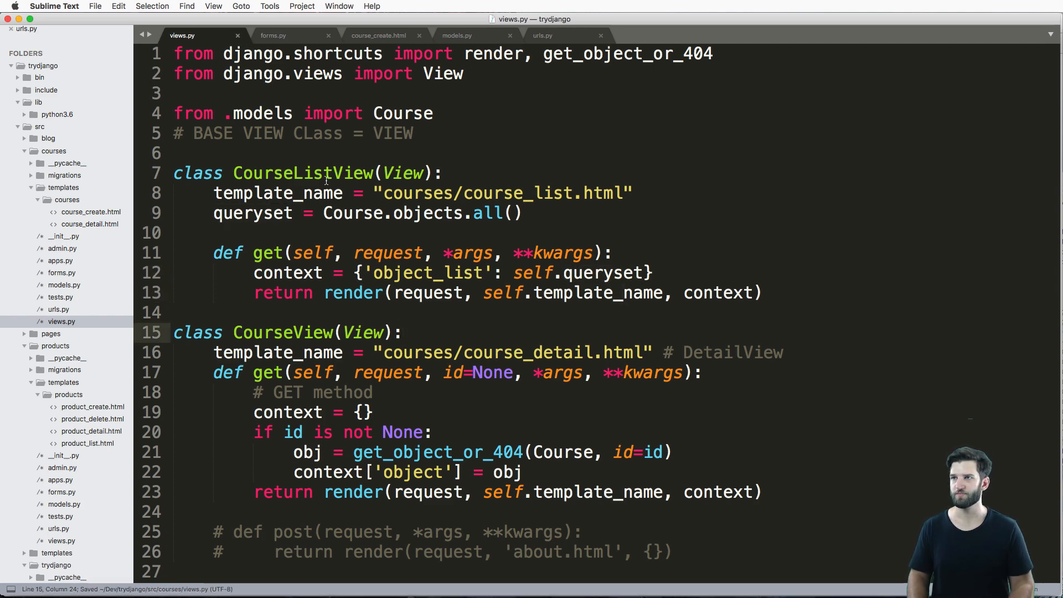
# - Add CourseListView to the views import in urls.py and save
pyautogui.click(542, 36)
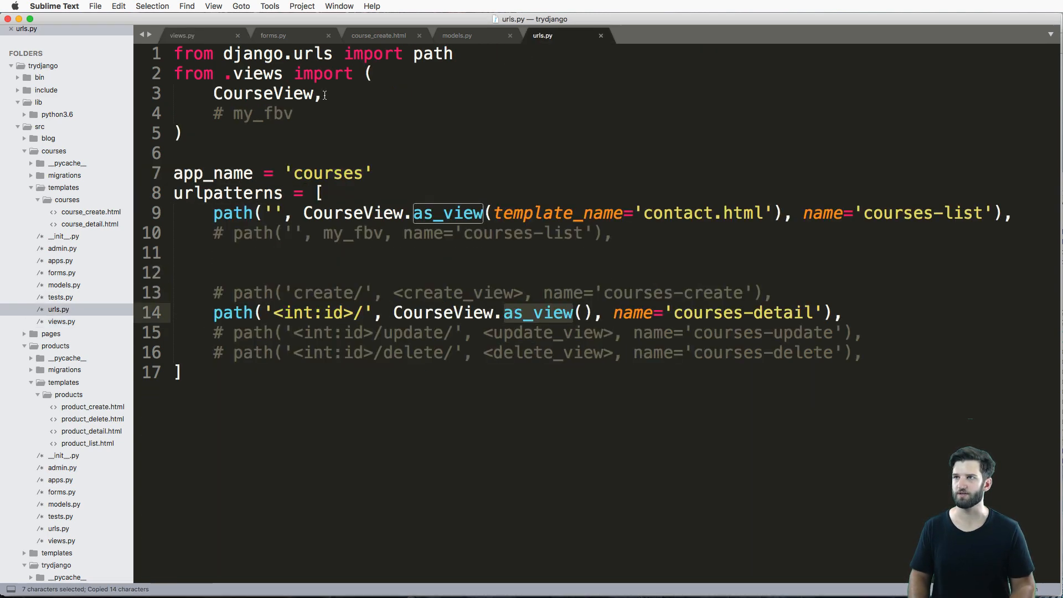
pyautogui.write('CourseListView')
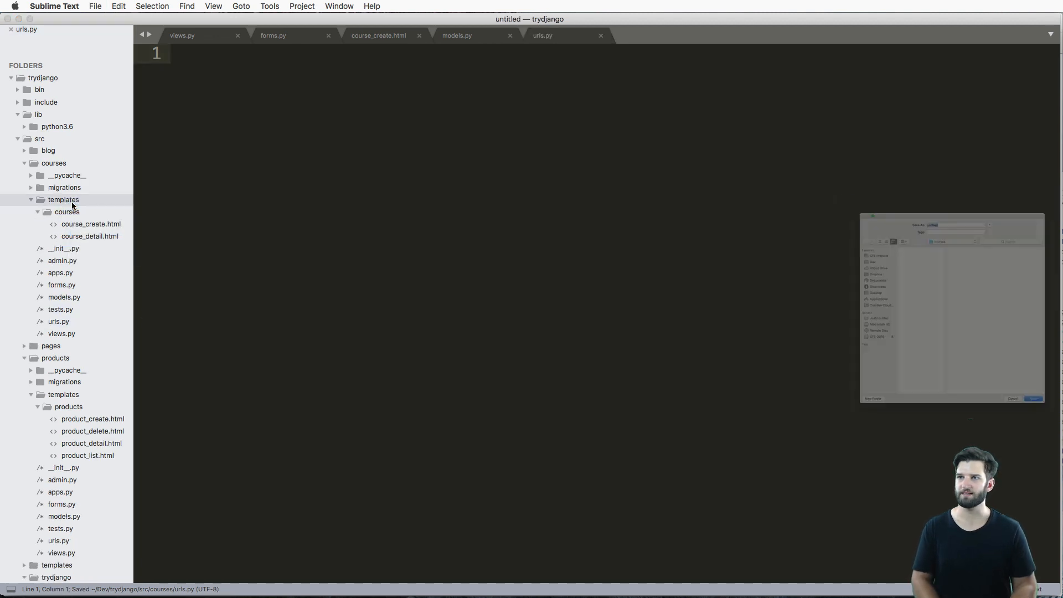
# - Save the new file as course_list.html and fill it with the product list markup showing each course's id and title
pyautogui.write('course_list.')
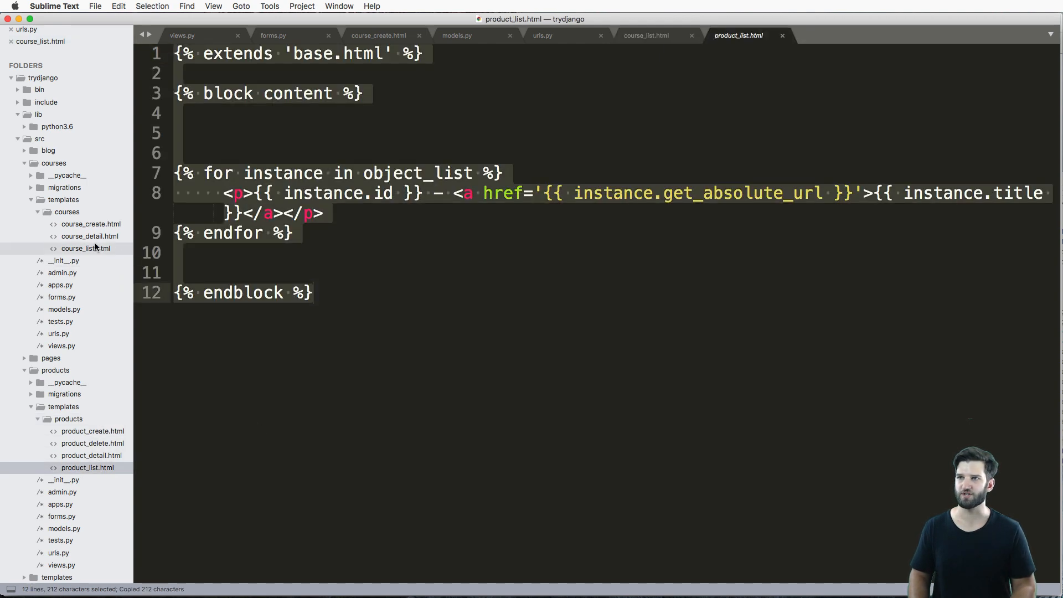
pyautogui.click(644, 35)
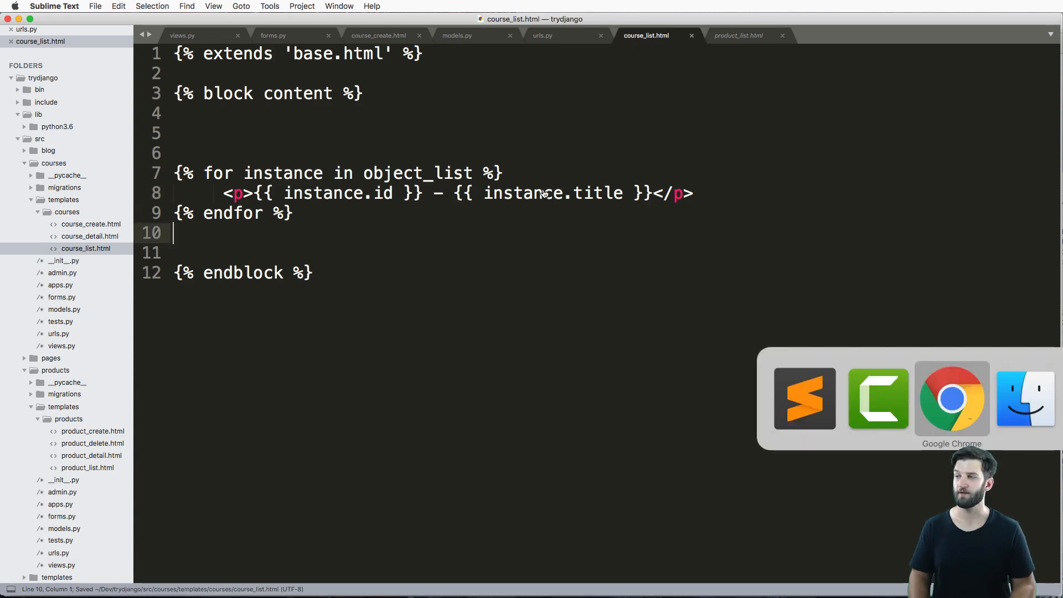
pyautogui.click(952, 399)
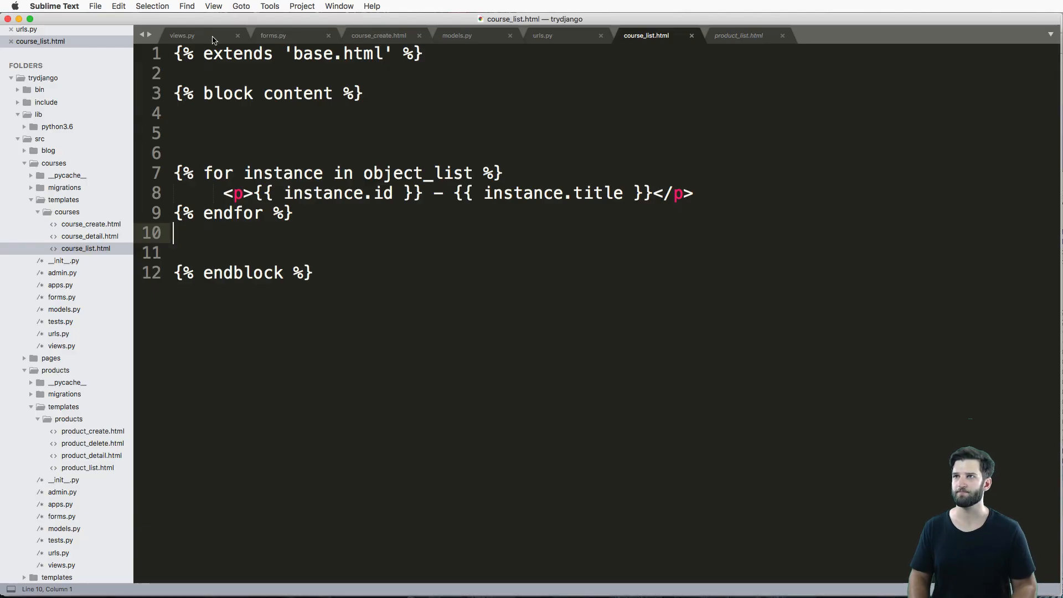
# - Add def get_queryset(self): return self.queryset to CourseListView in views.py
pyautogui.click(181, 36)
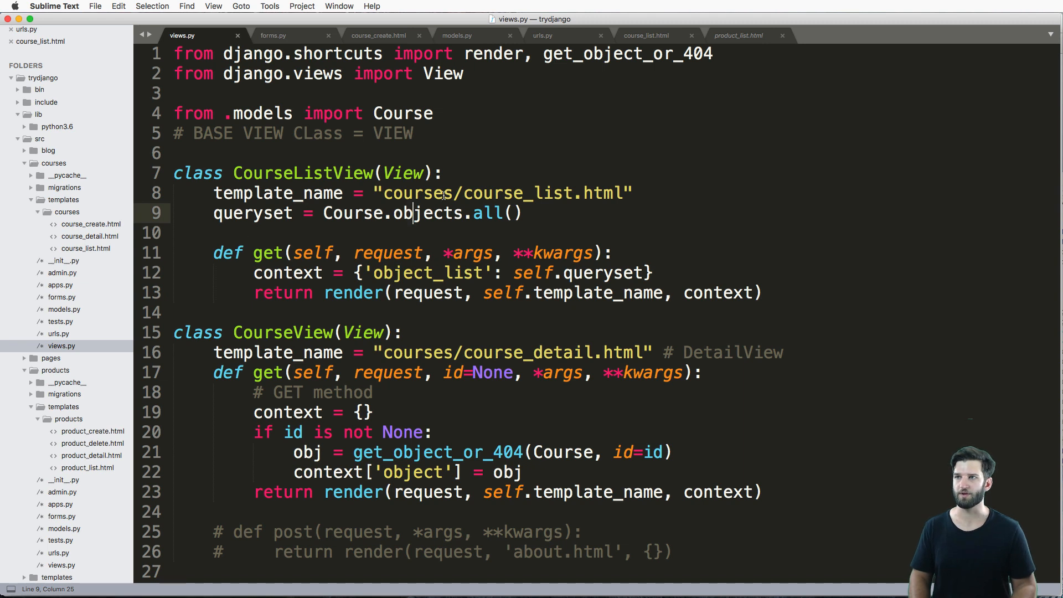
pyautogui.press('enter')
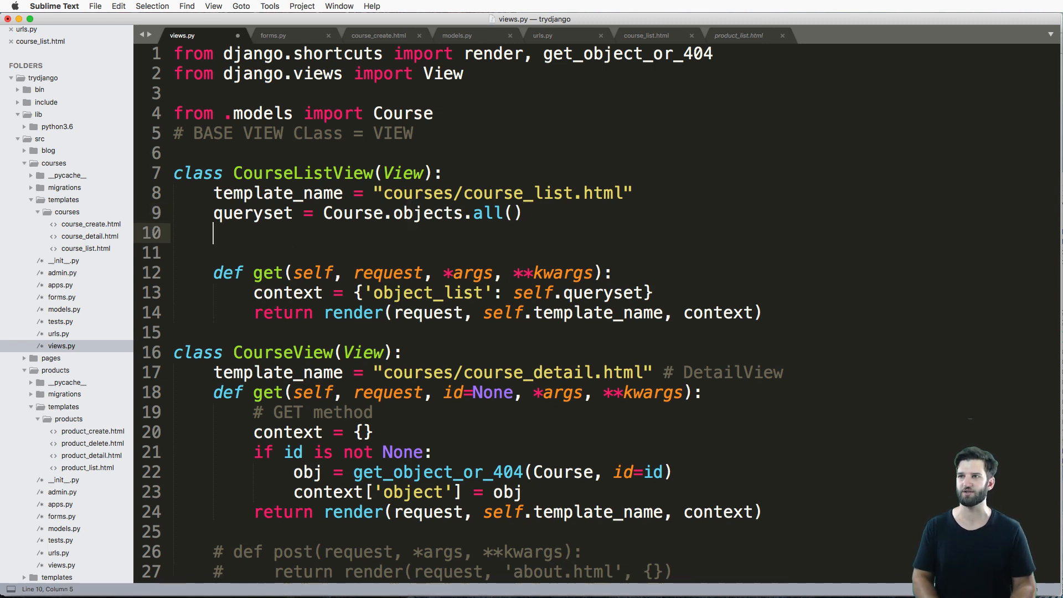
pyautogui.write('def')
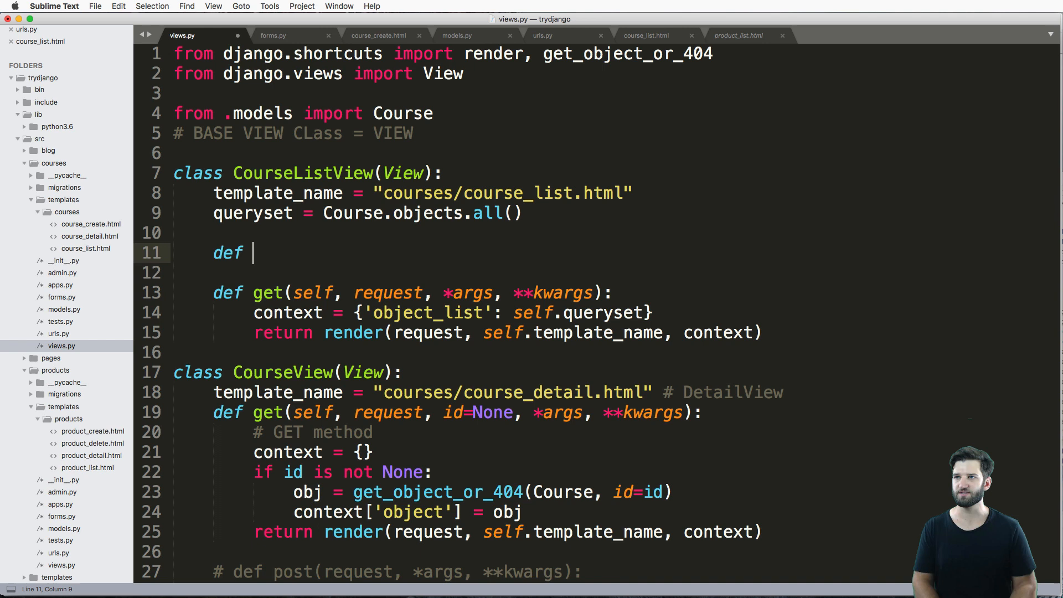
pyautogui.write('get_queryset()')
pyautogui.click(542, 273)
pyautogui.write('return')
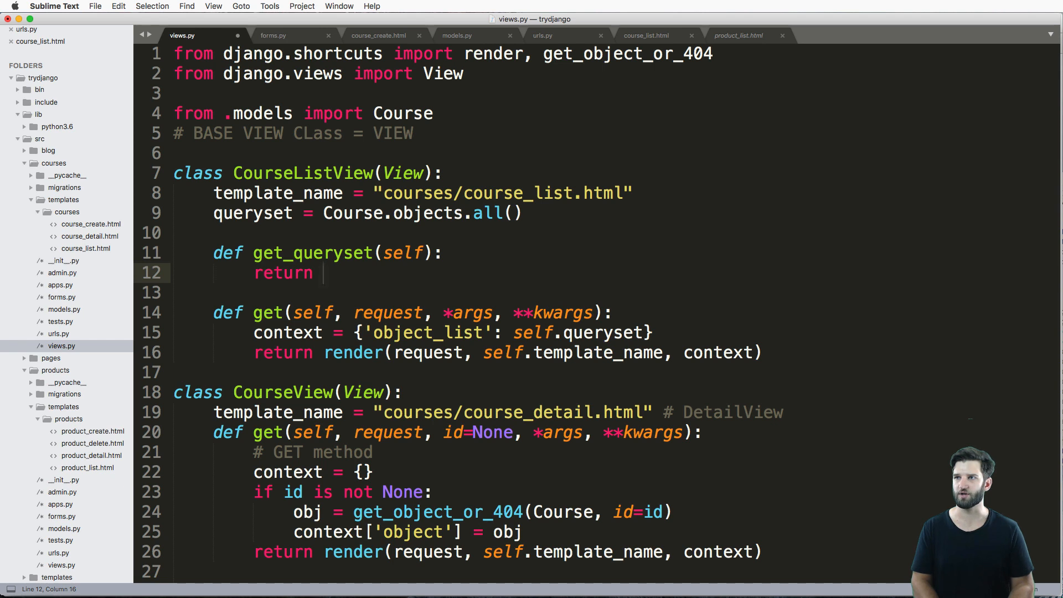
pyautogui.write('self.queryset')
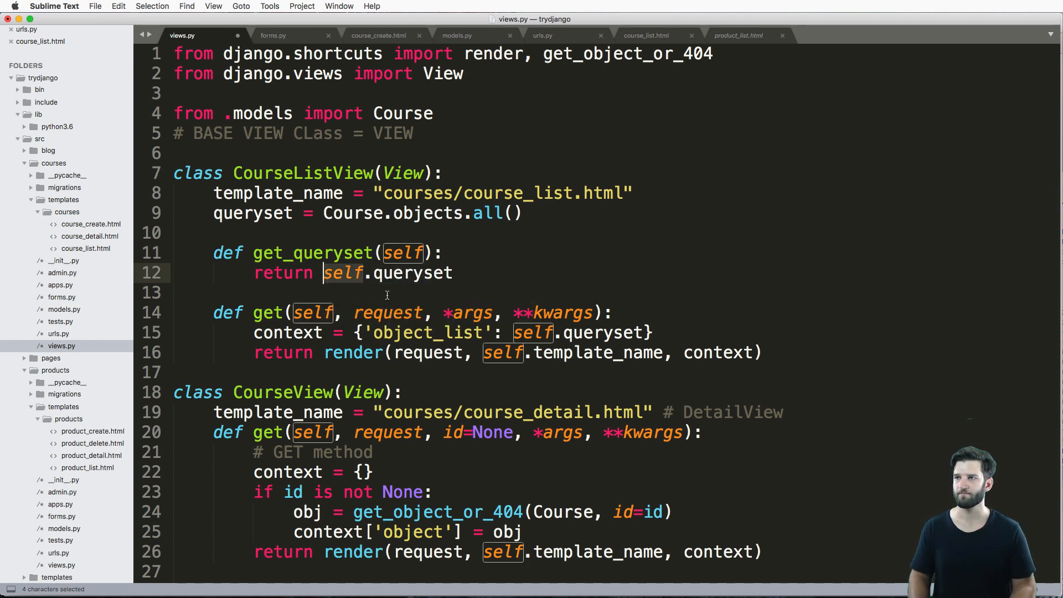
# - Change the get context to self.get_queryset() and check the courses page in the browser
pyautogui.doubleClick(313, 253)
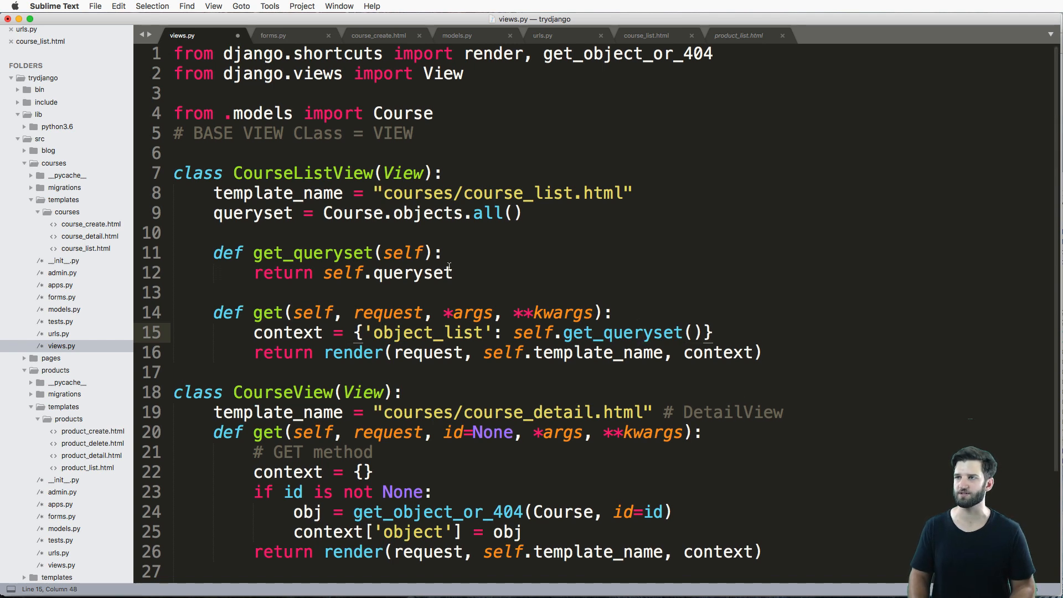
pyautogui.click(314, 353)
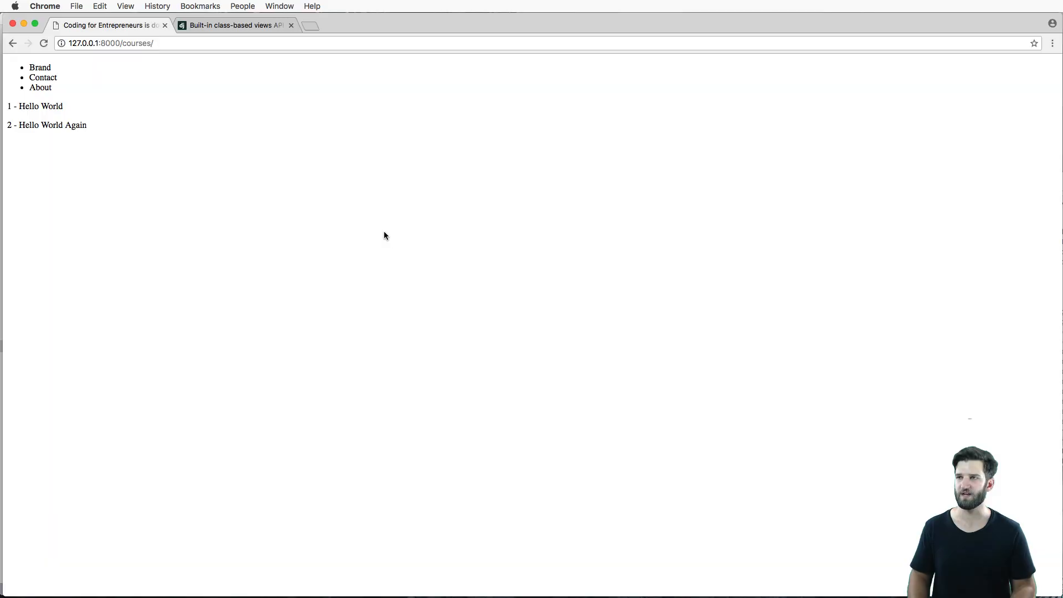
pyautogui.moveTo(65, 118)
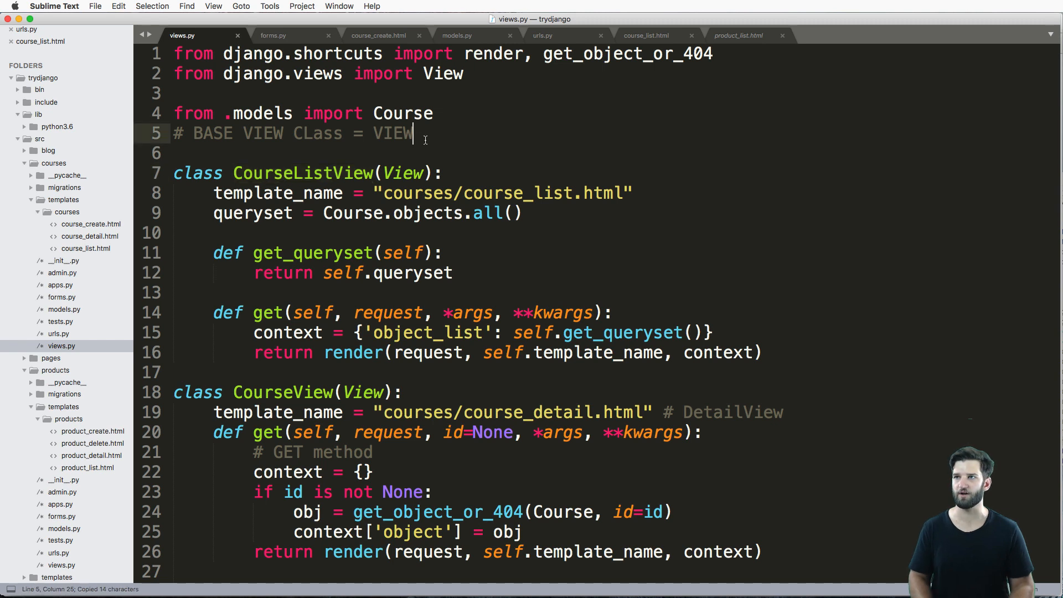
# - Define class MyListView(CourseListView) with queryset = Course.objects.filter(id=1)
pyautogui.write('class M')
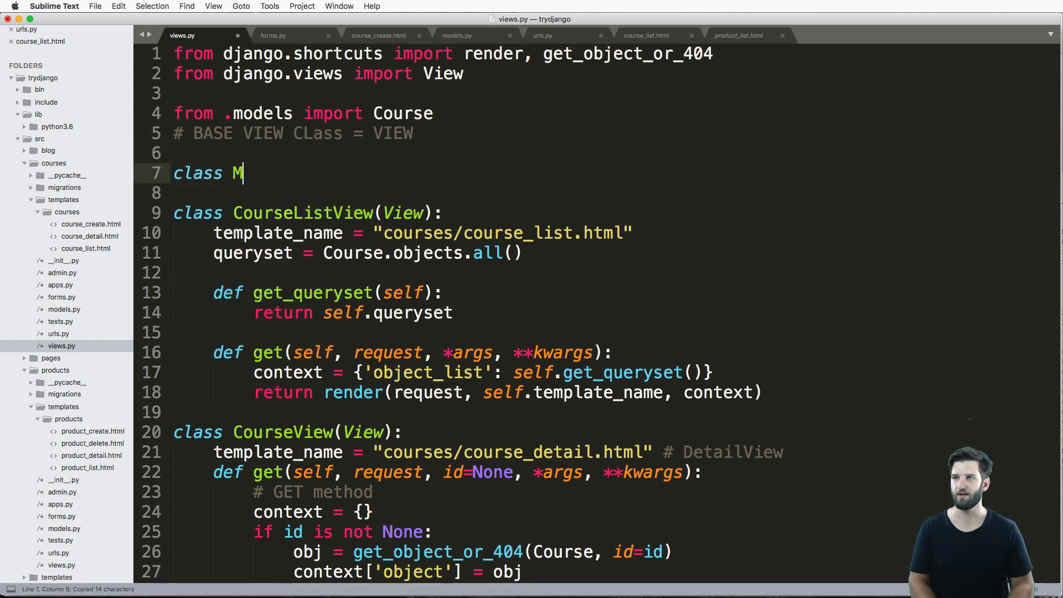
pyautogui.write('yListVIew()')
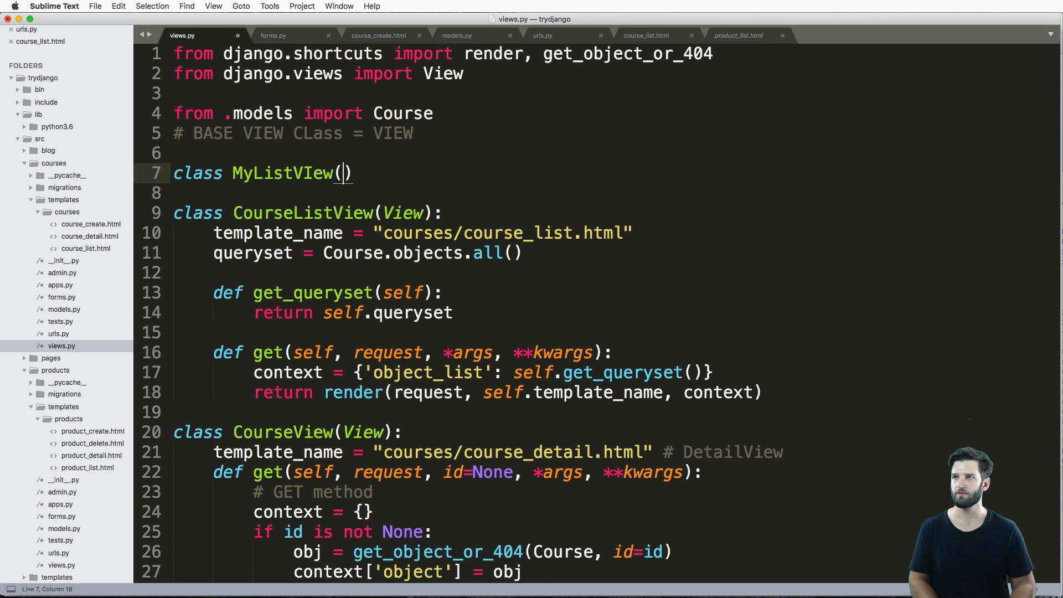
pyautogui.write('CourseListView')
pyautogui.write('quer')
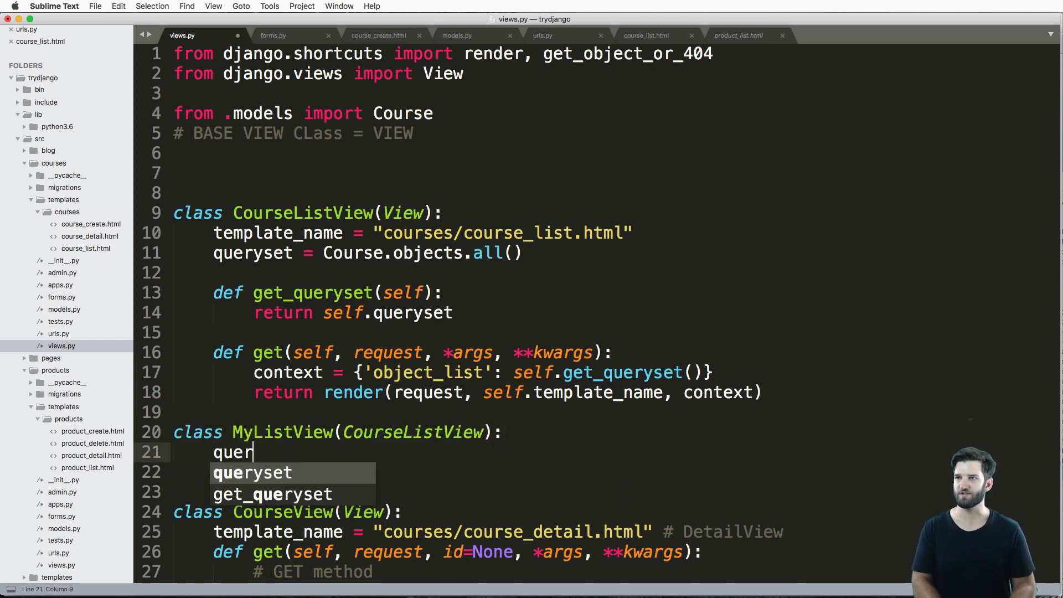
pyautogui.write('yset = Course')
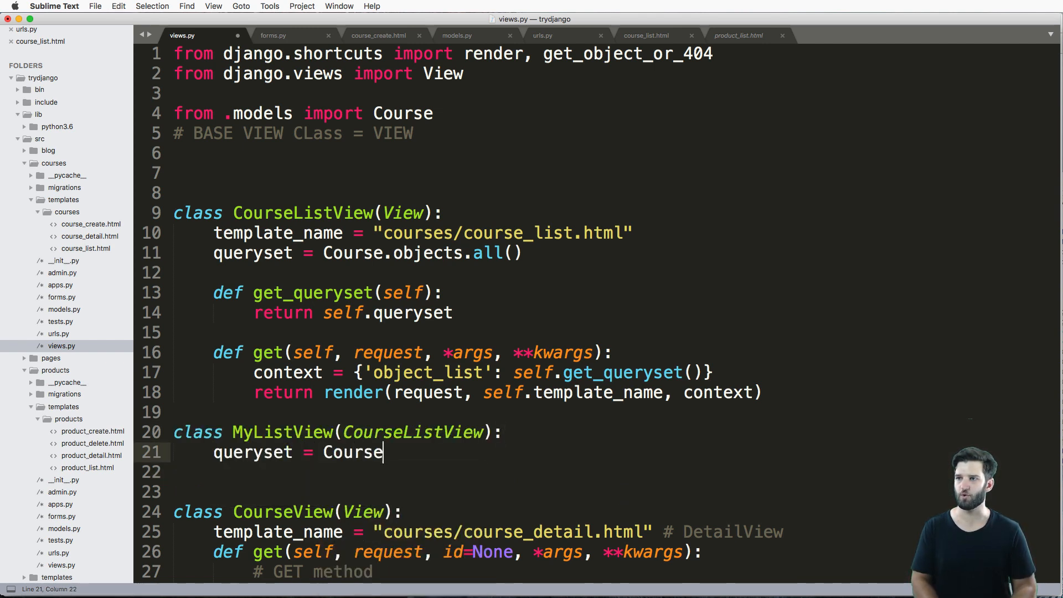
pyautogui.write('.objects.filter()')
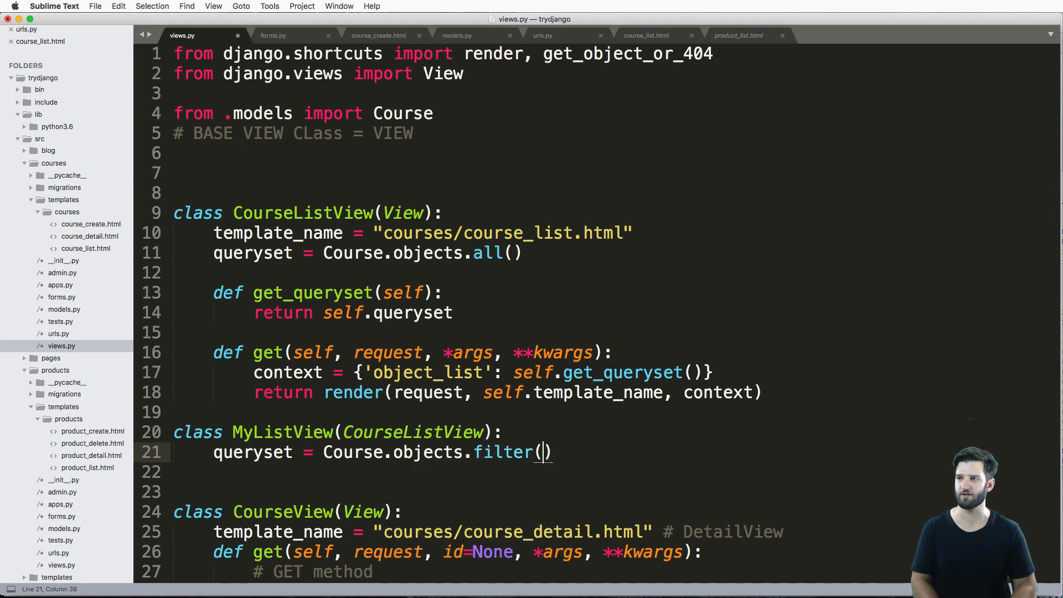
pyautogui.write('id=1')
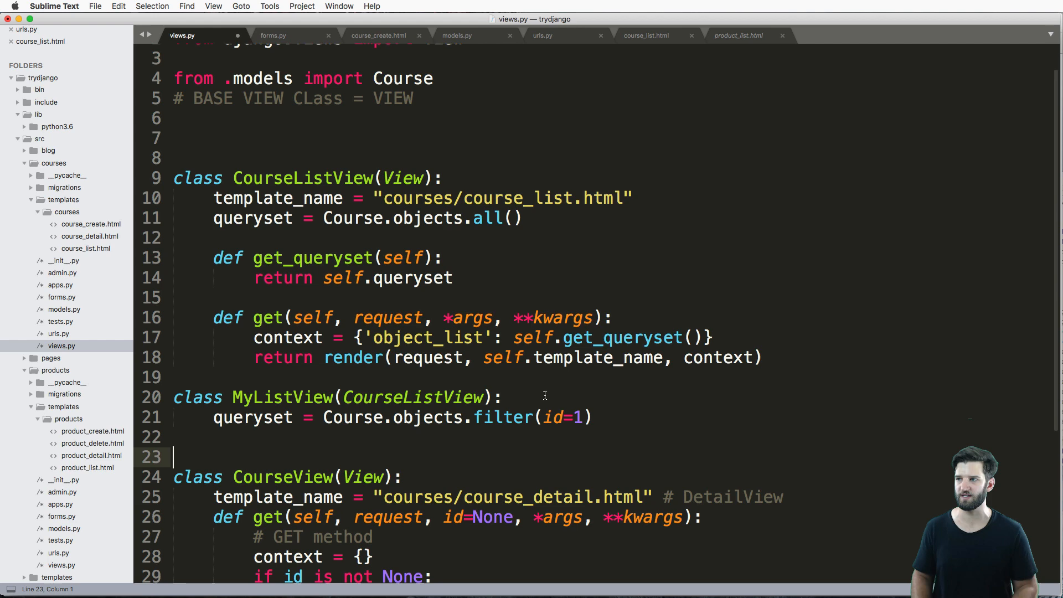
# - Copy MyListView into urls.py's import and route, then check the server's ImportError output
pyautogui.doubleClick(281, 396)
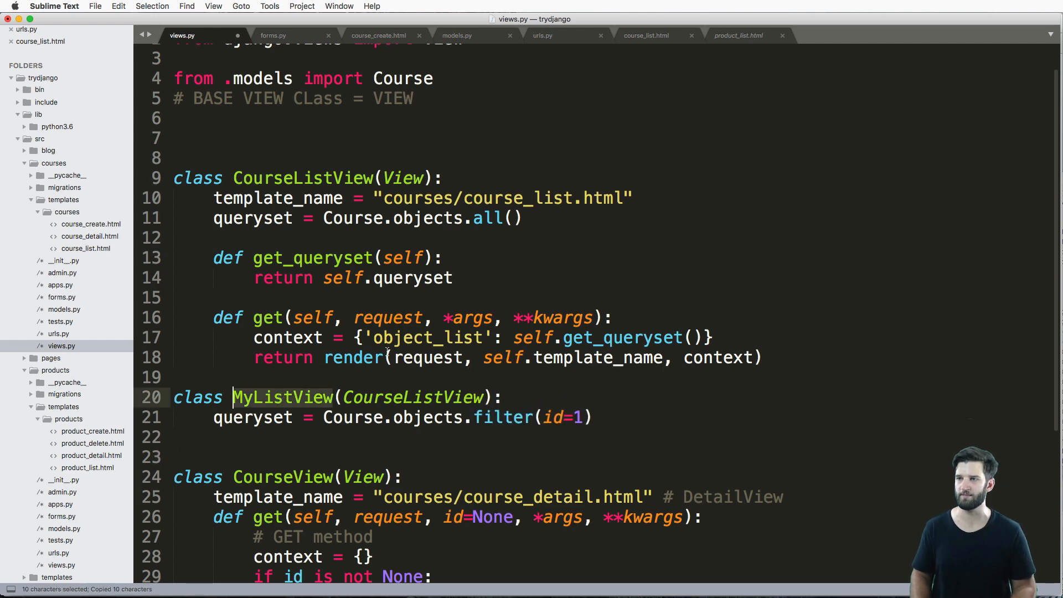
pyautogui.click(542, 35)
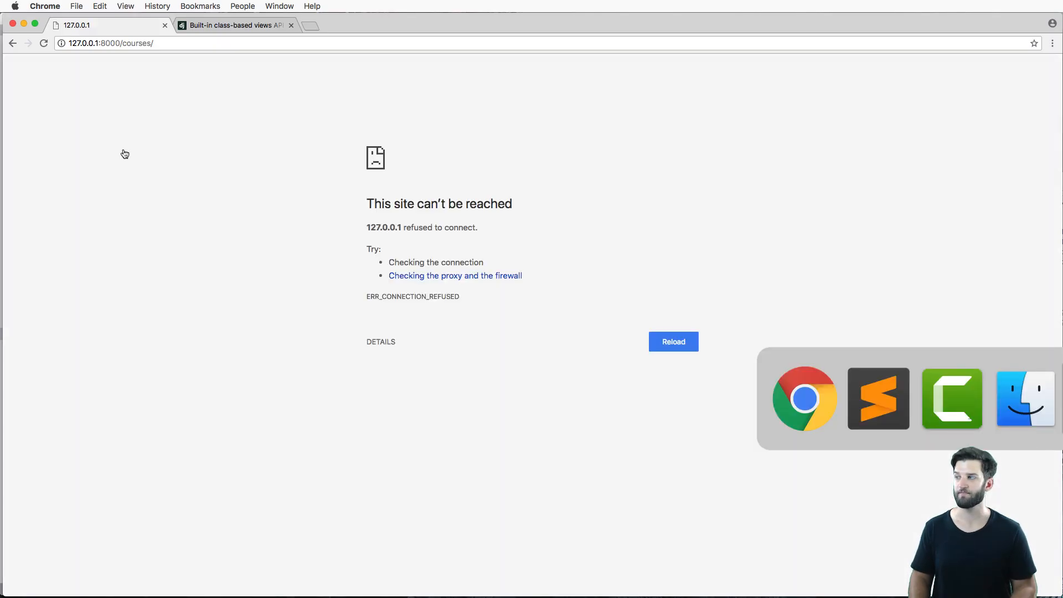
pyautogui.click(804, 399)
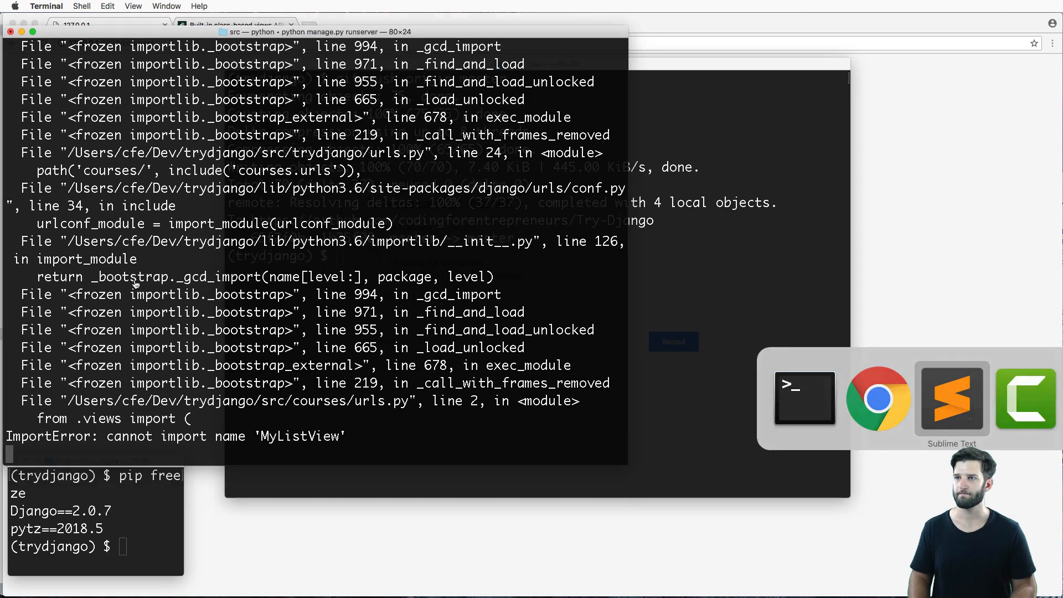
pyautogui.click(952, 399)
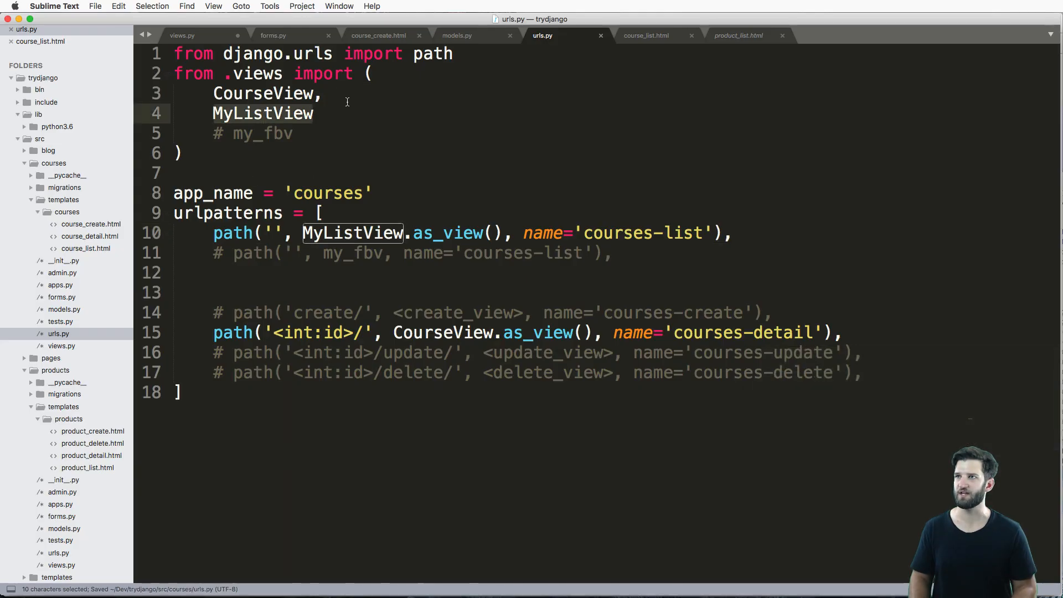
# - Delete MyListView from views.py and restore CourseListView in the urls.py import list
pyautogui.click(182, 36)
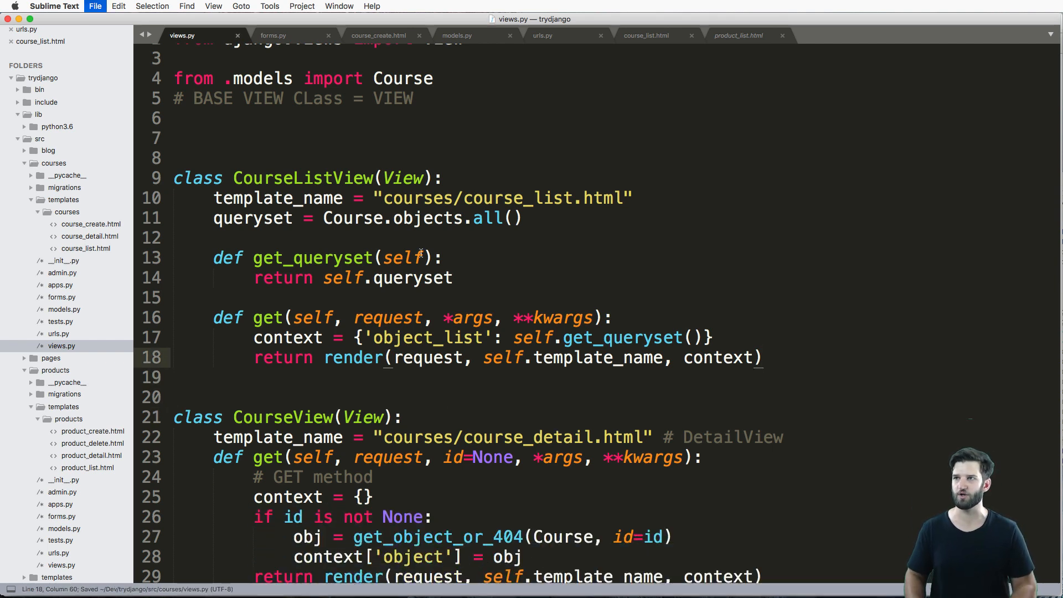
pyautogui.doubleClick(302, 178)
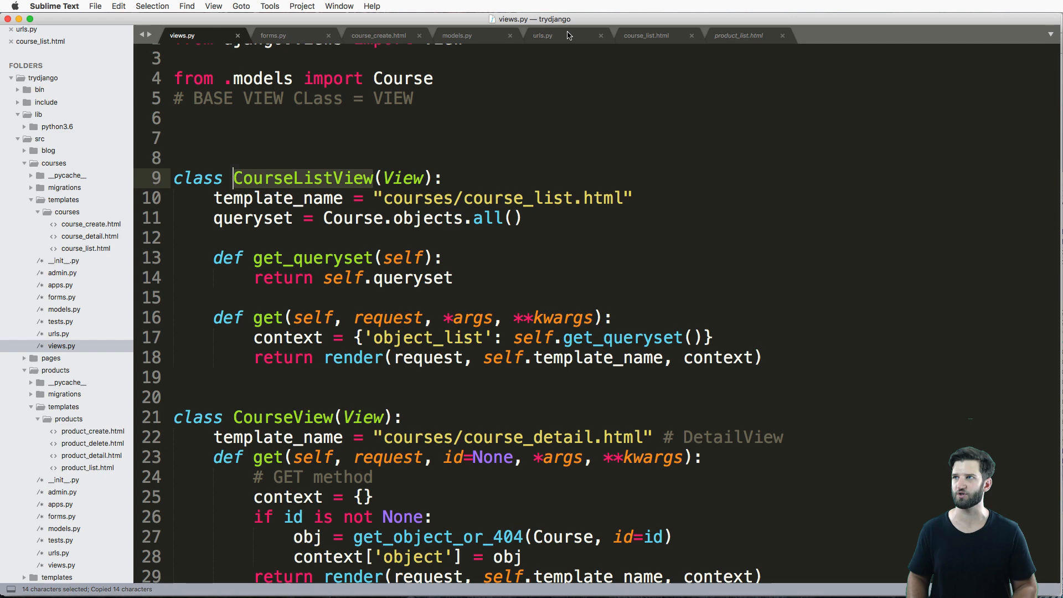
pyautogui.click(541, 36)
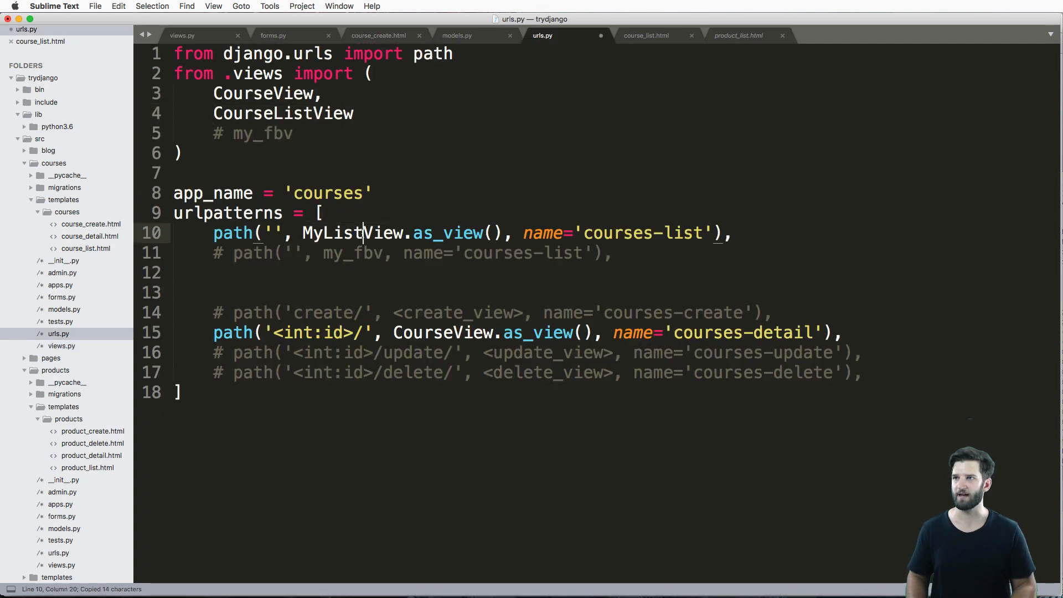